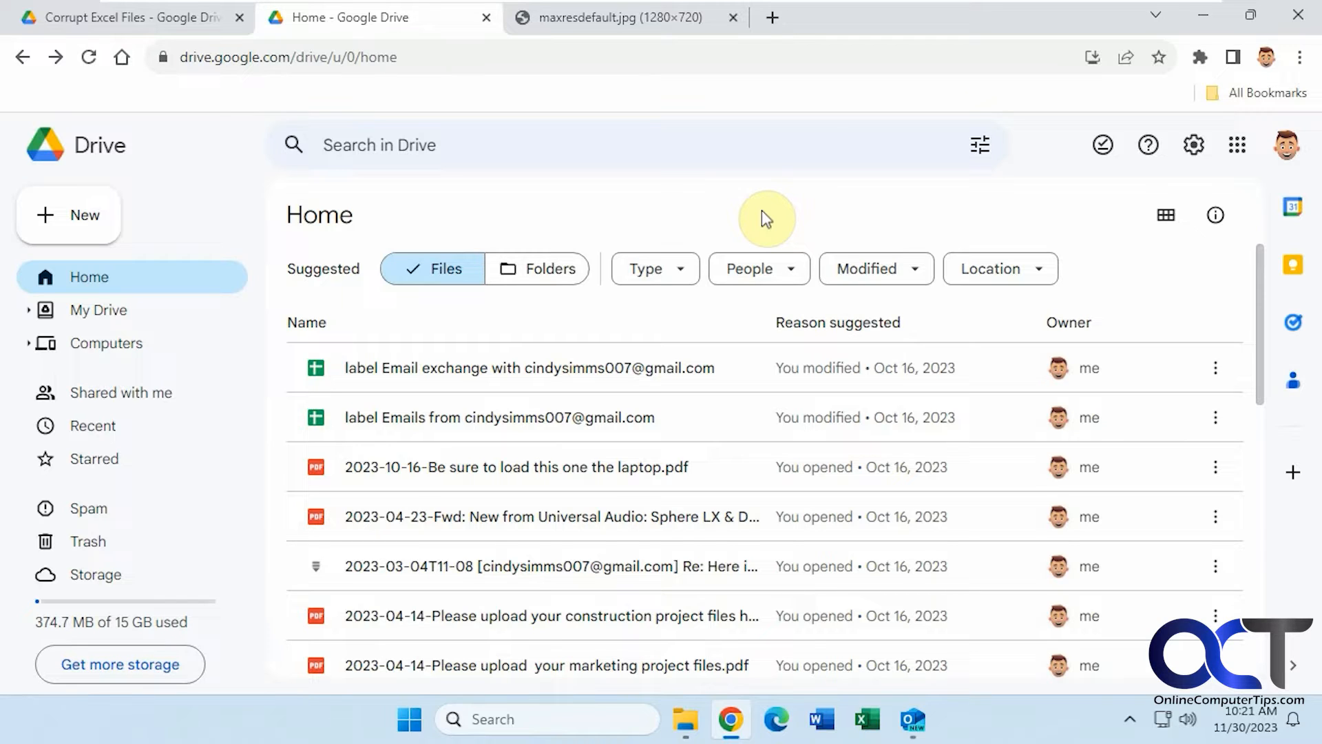
pyautogui.moveTo(529, 140)
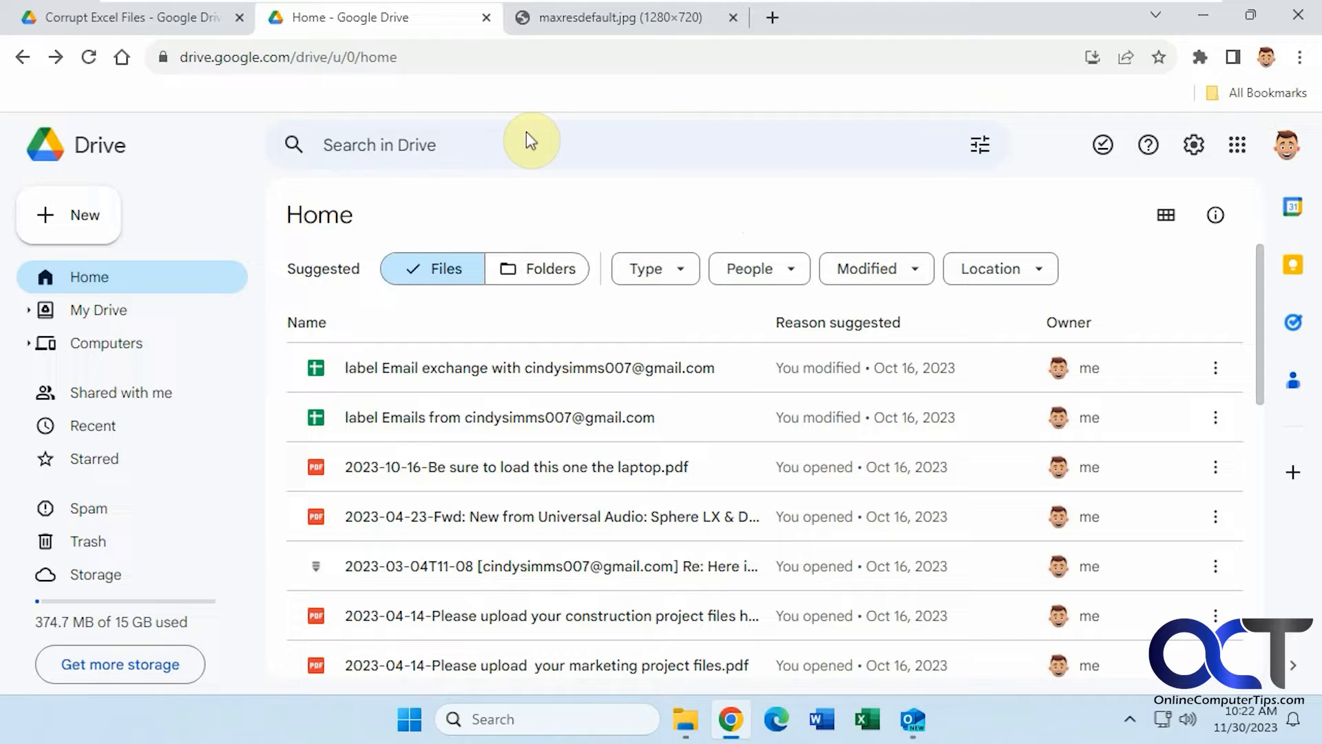
pyautogui.moveTo(329, 292)
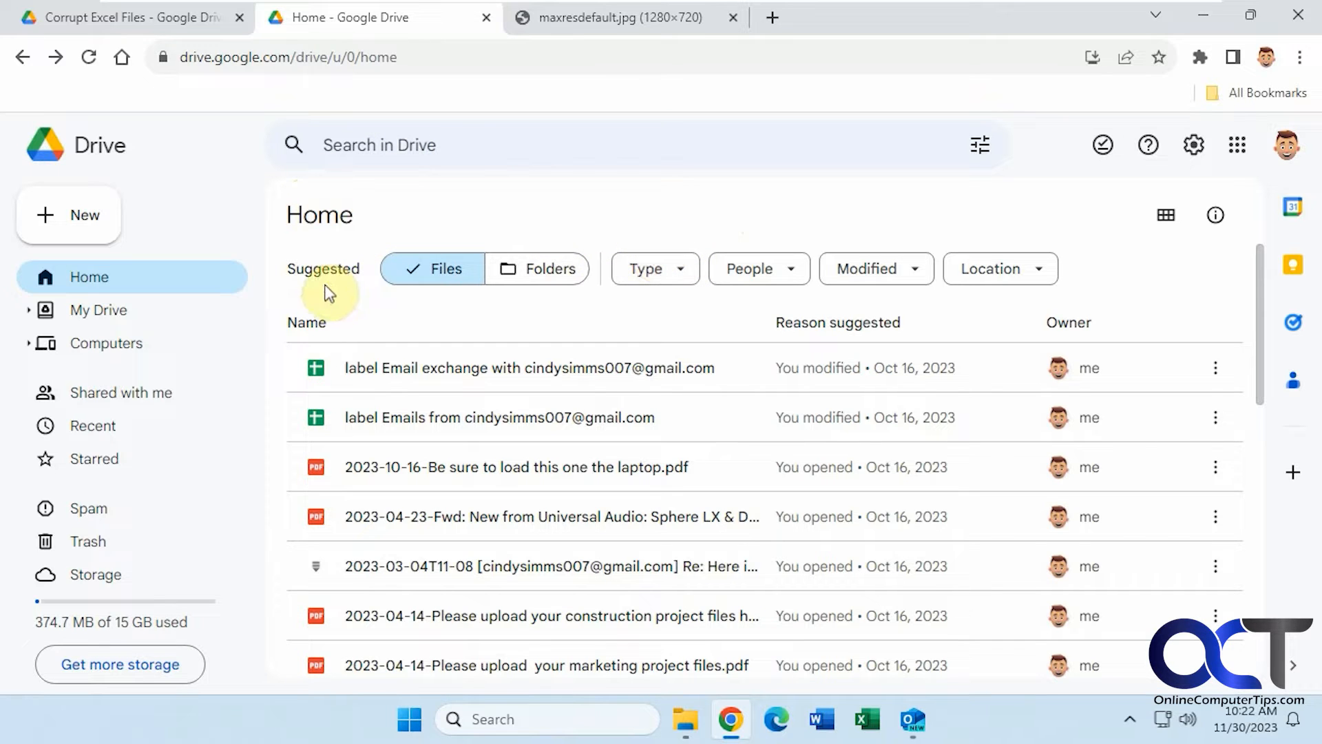
# Step: Toggle suggestions between folders and files, then view the Disable Suggested Files thumbnail
pyautogui.click(537, 268)
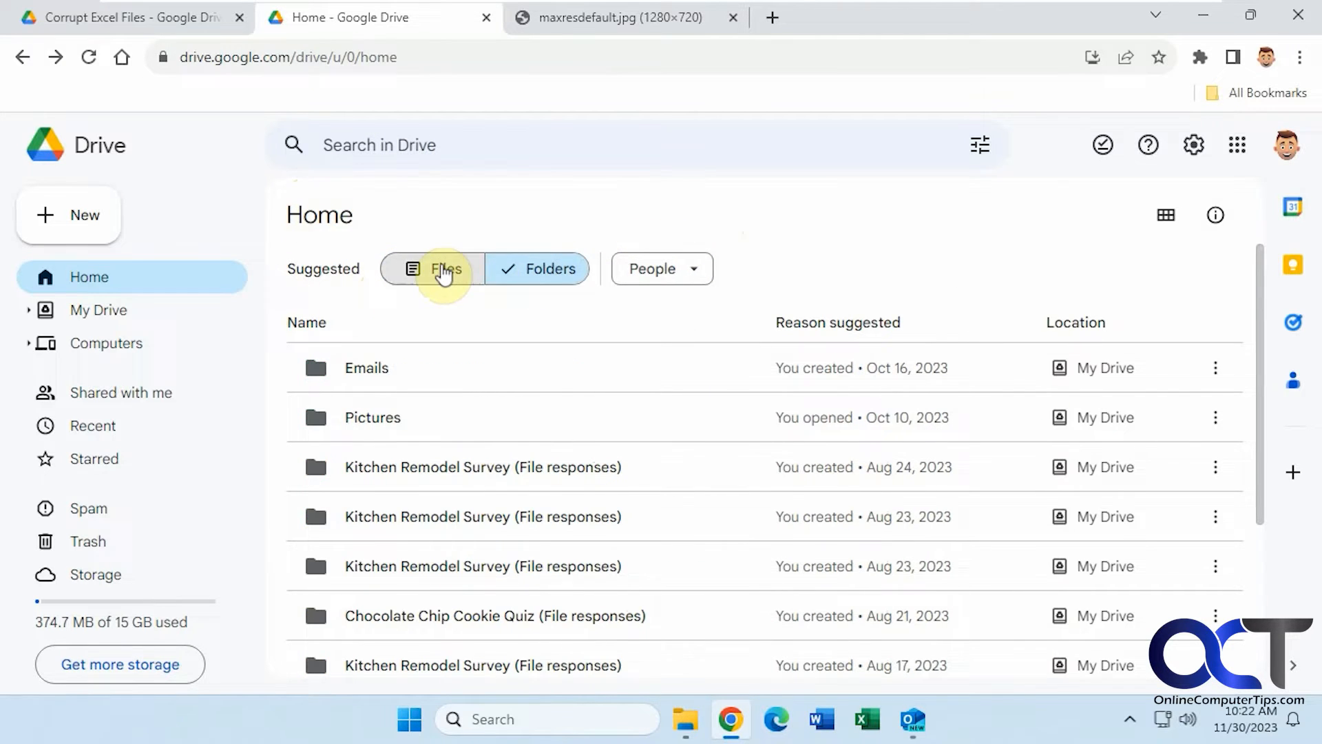
pyautogui.click(445, 269)
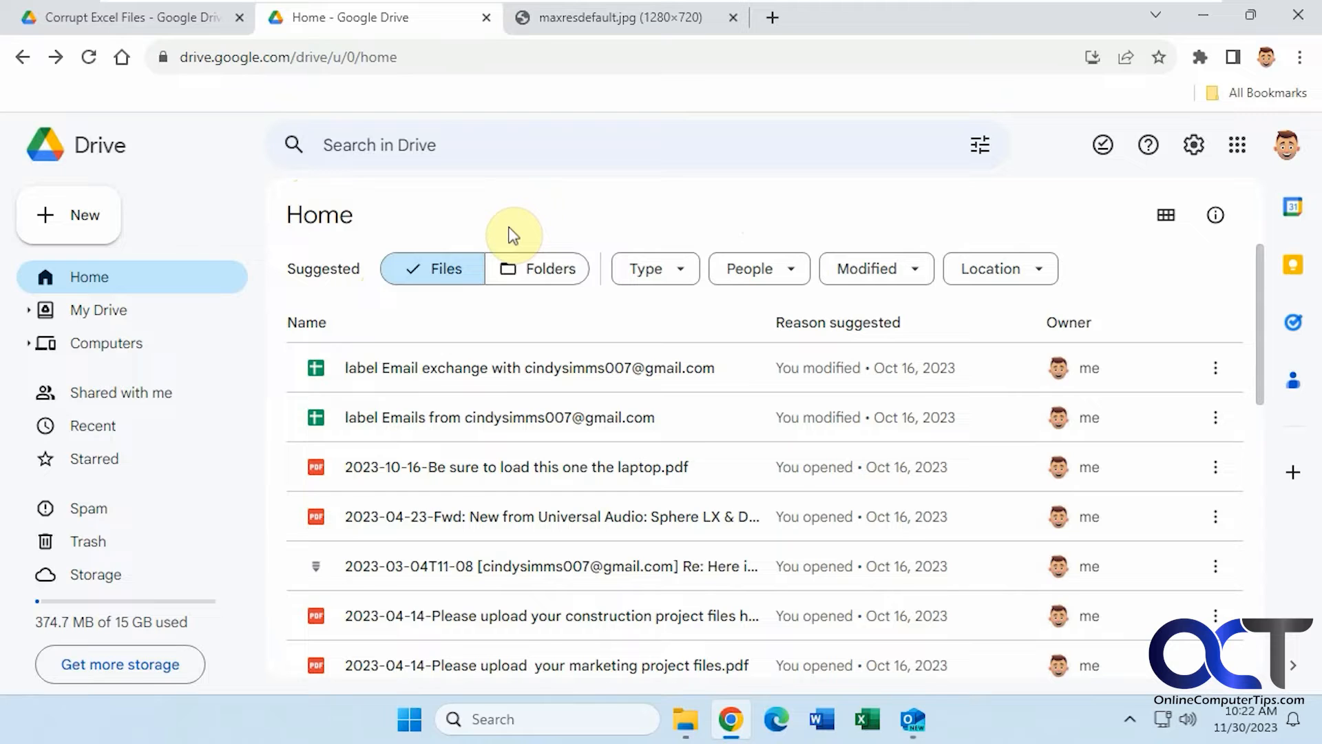
pyautogui.click(616, 16)
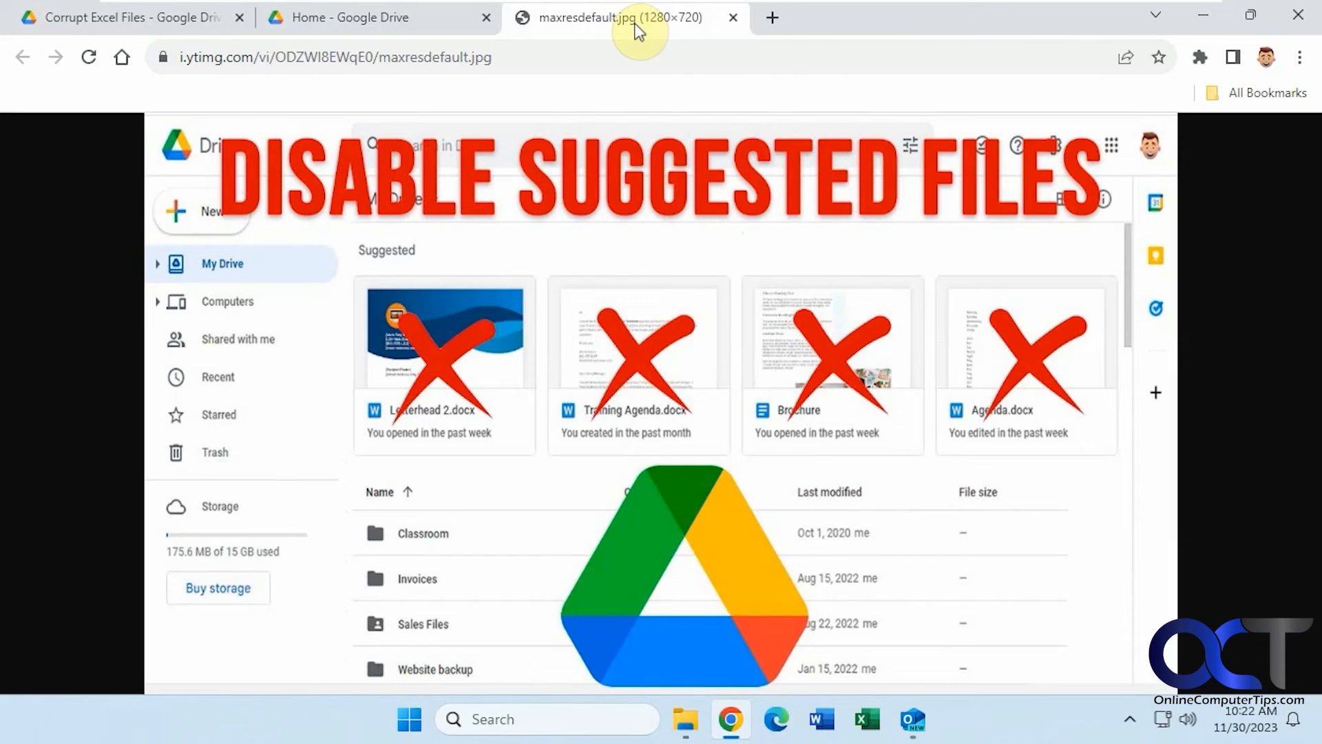
pyautogui.moveTo(543, 375)
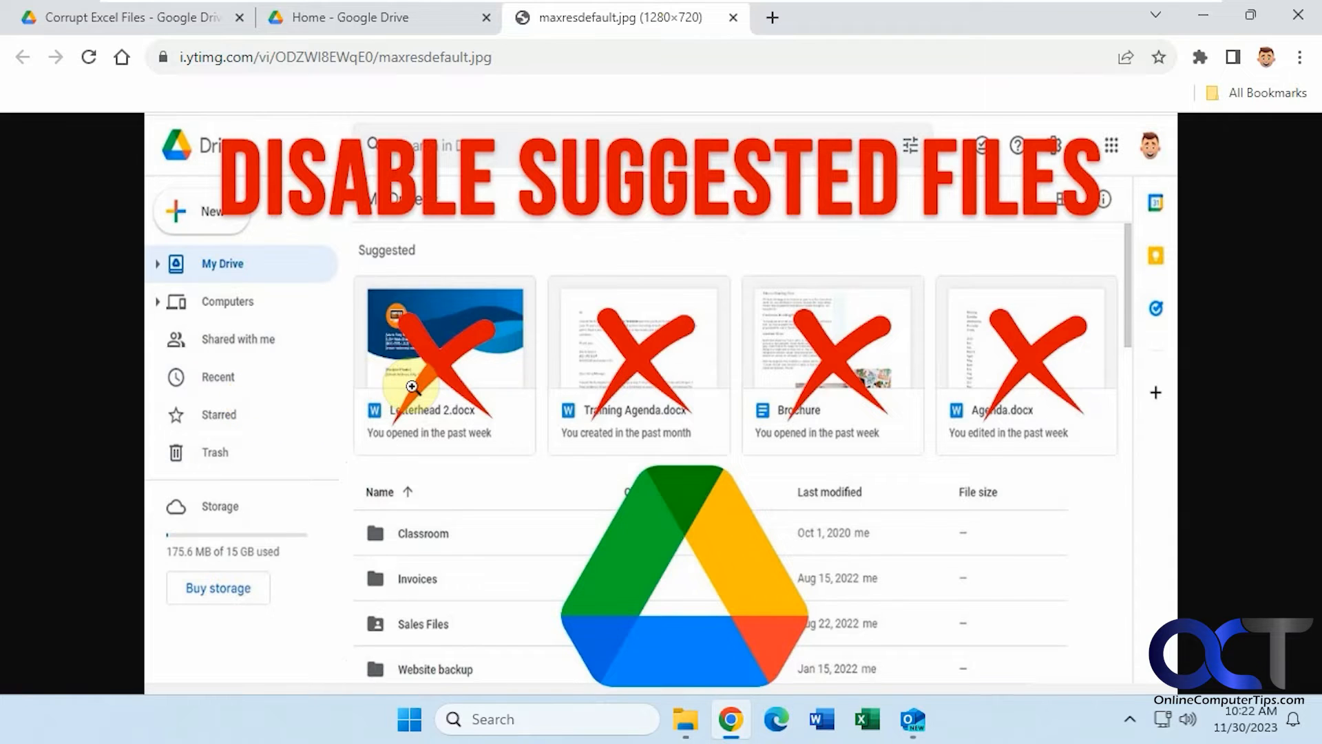
pyautogui.moveTo(379, 356)
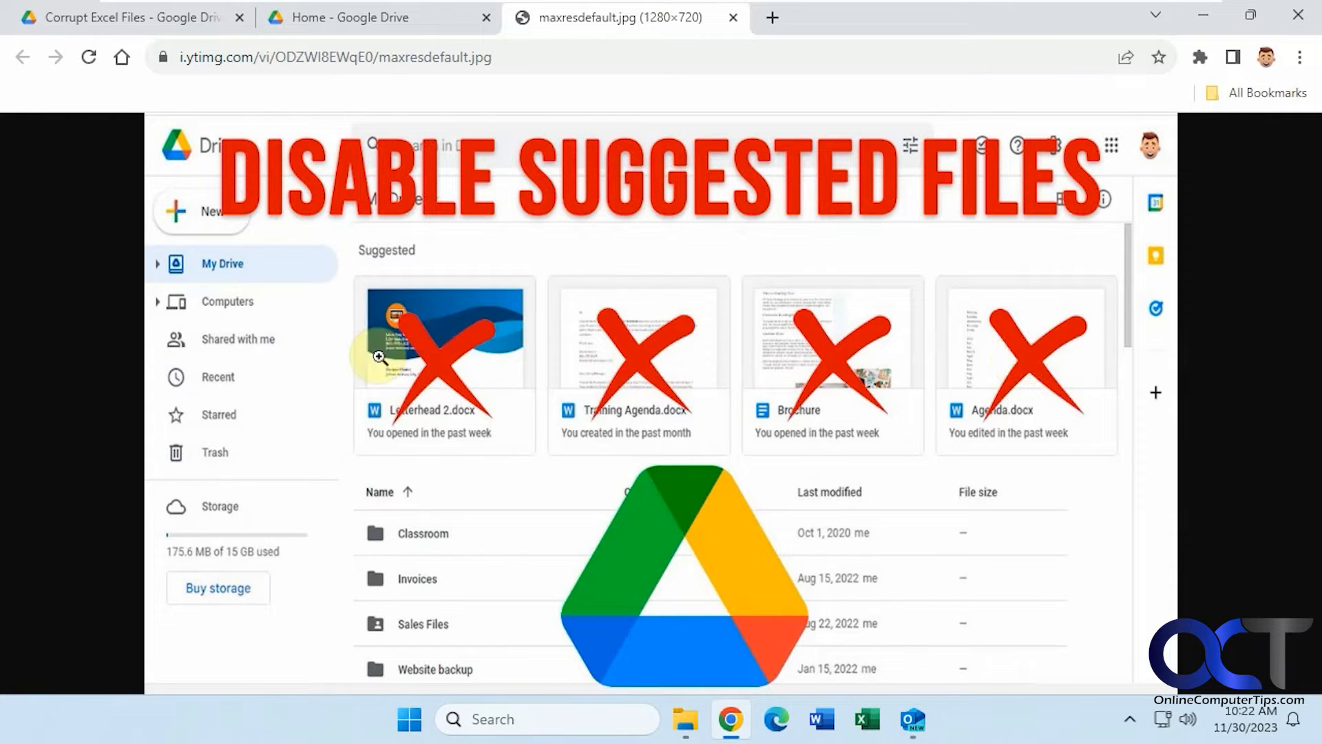
pyautogui.moveTo(452, 366)
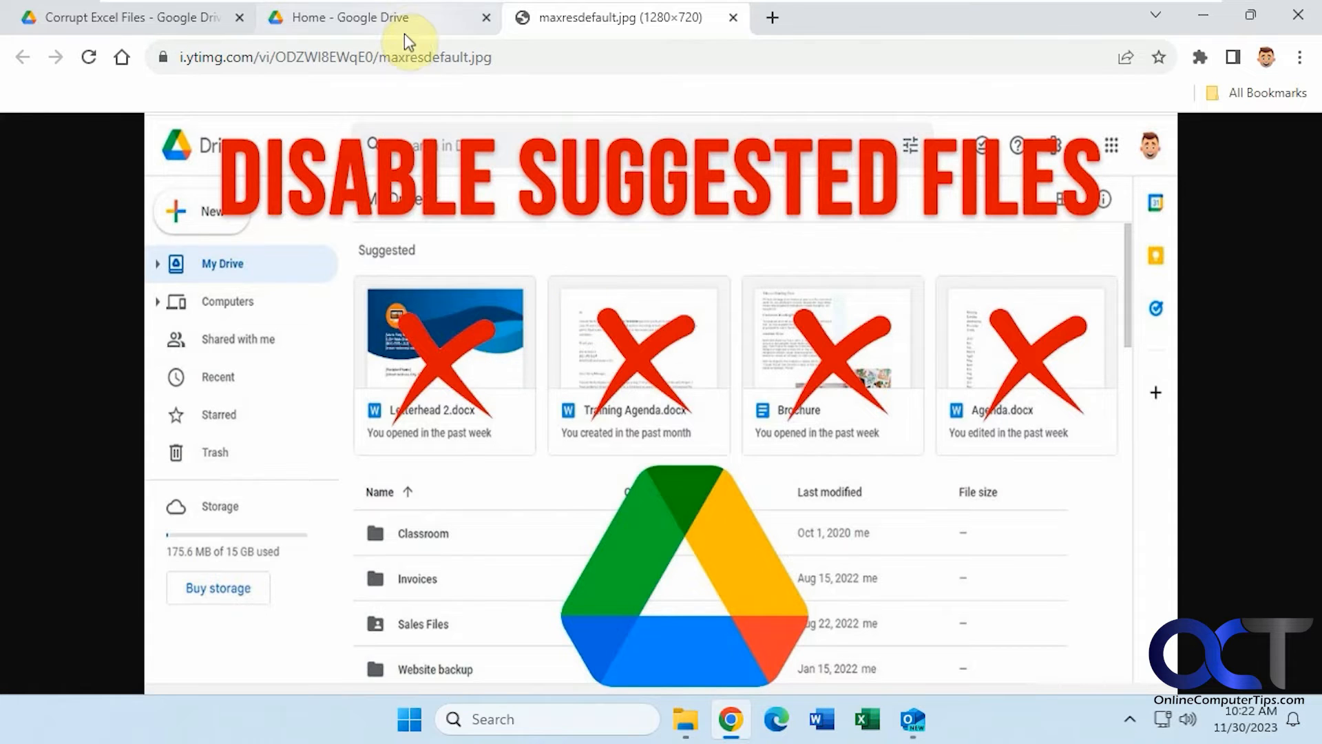
# Step: Return to the Drive Home page of suggested files
pyautogui.click(373, 17)
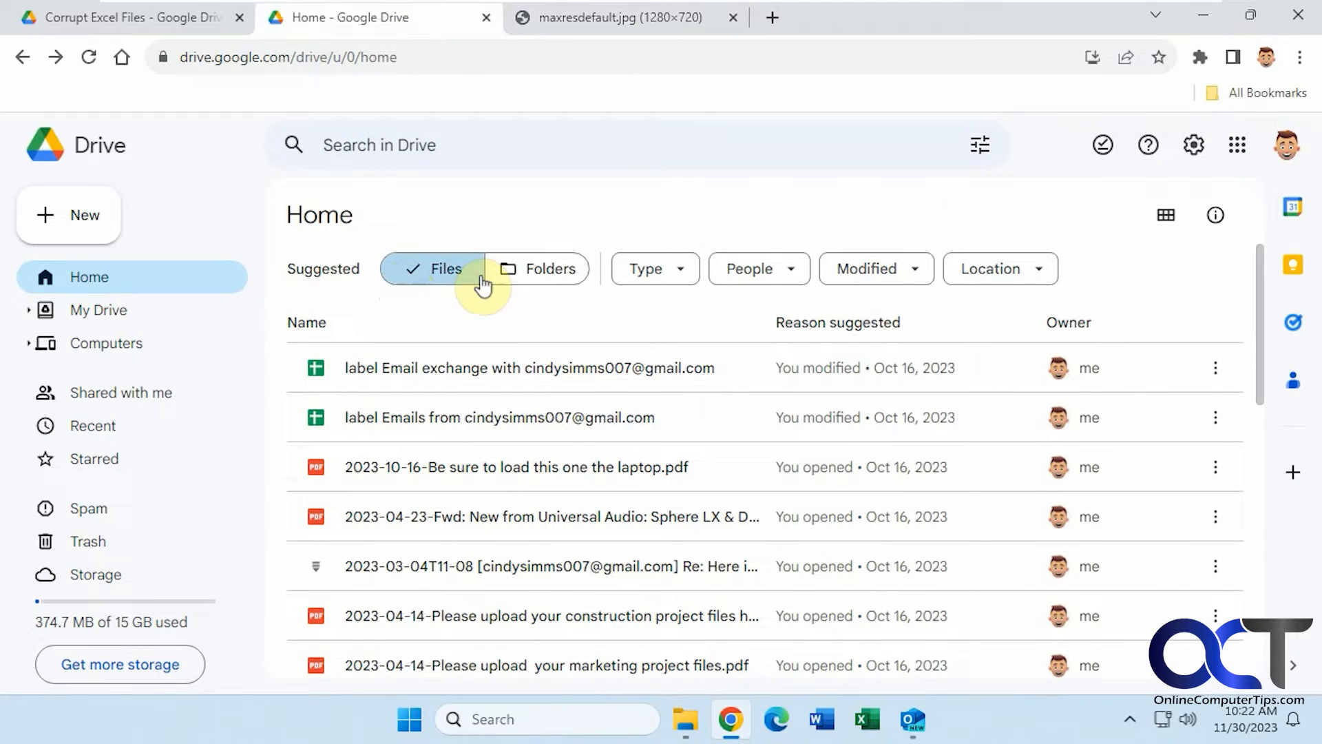
pyautogui.moveTo(404, 659)
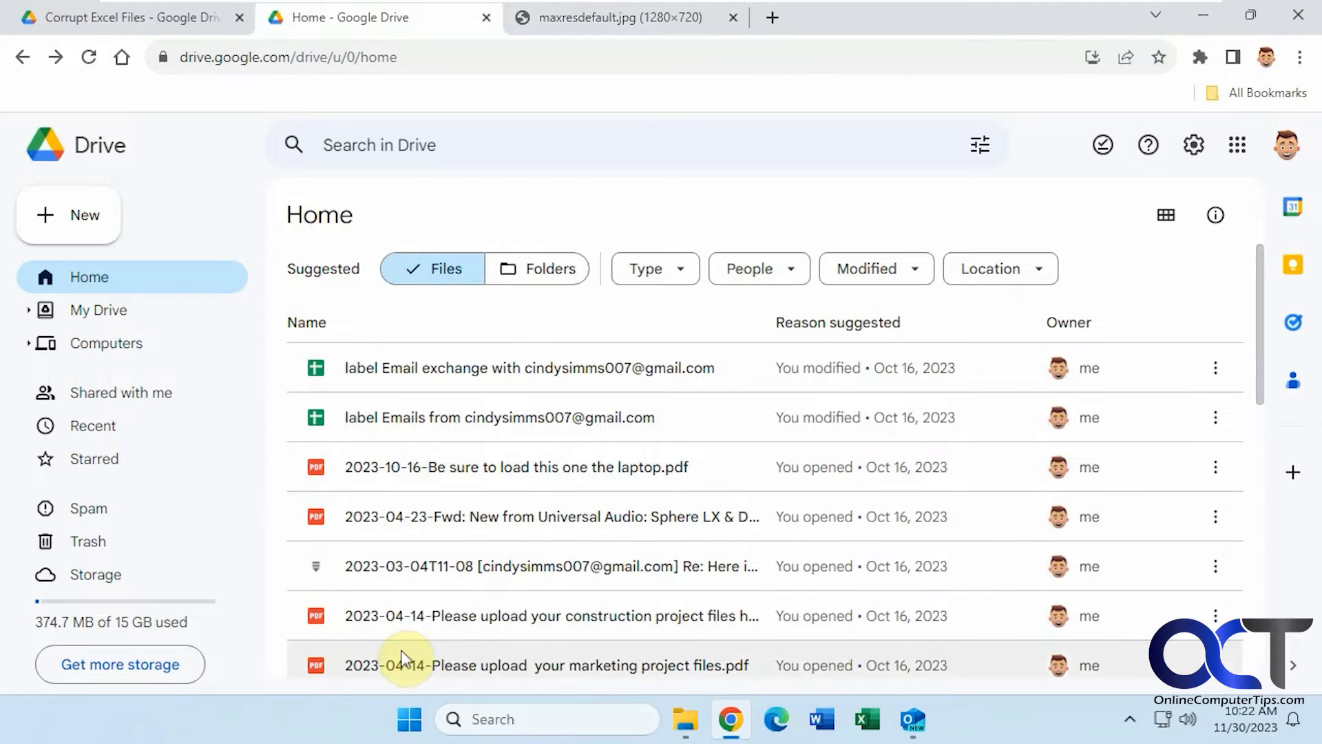
pyautogui.moveTo(409, 328)
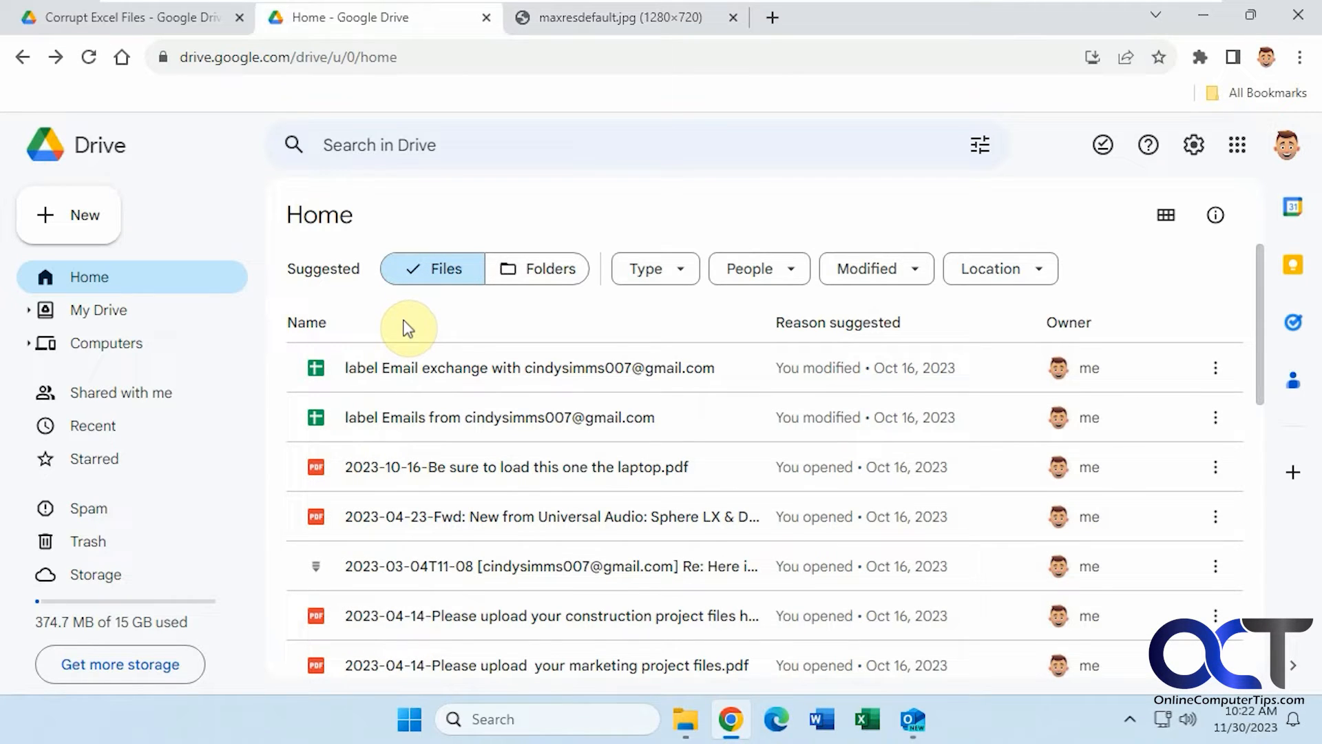
pyautogui.moveTo(1193, 145)
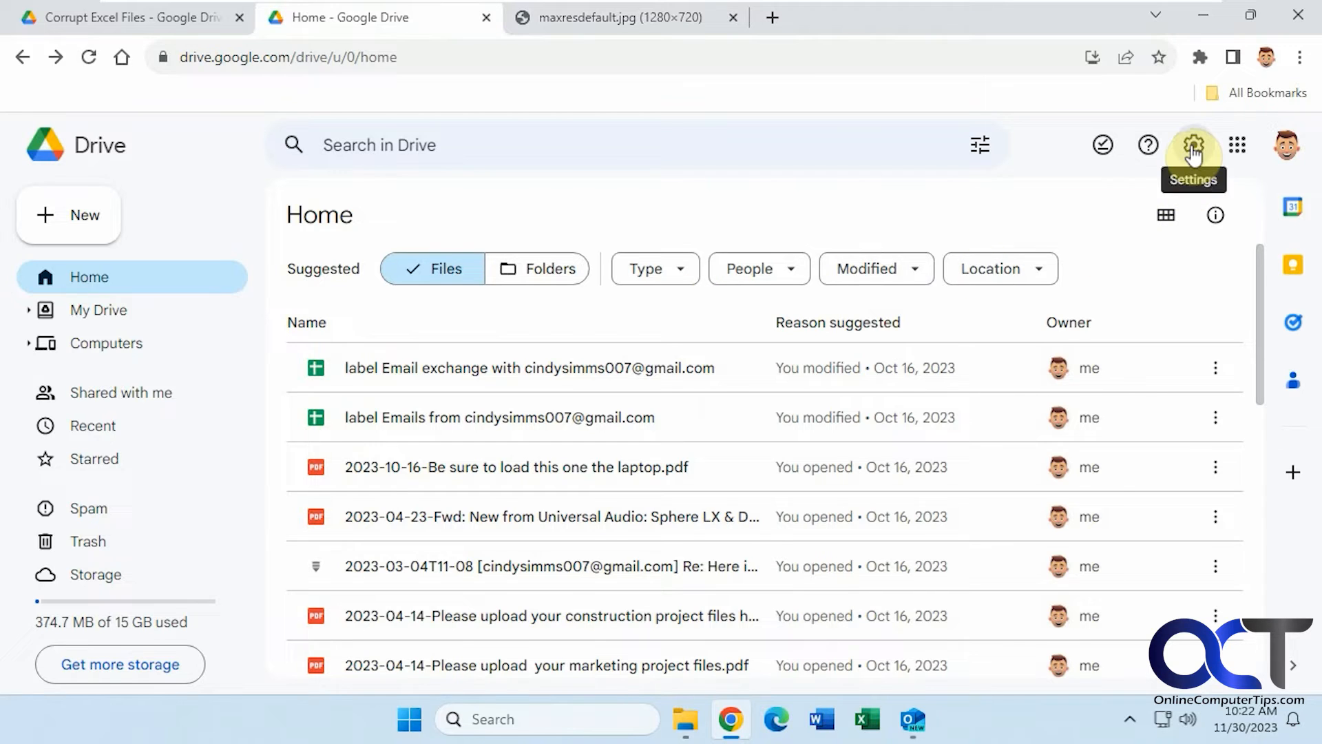
# Step: Set the Drive start page to My Drive in Settings and return to Drive
pyautogui.click(1192, 145)
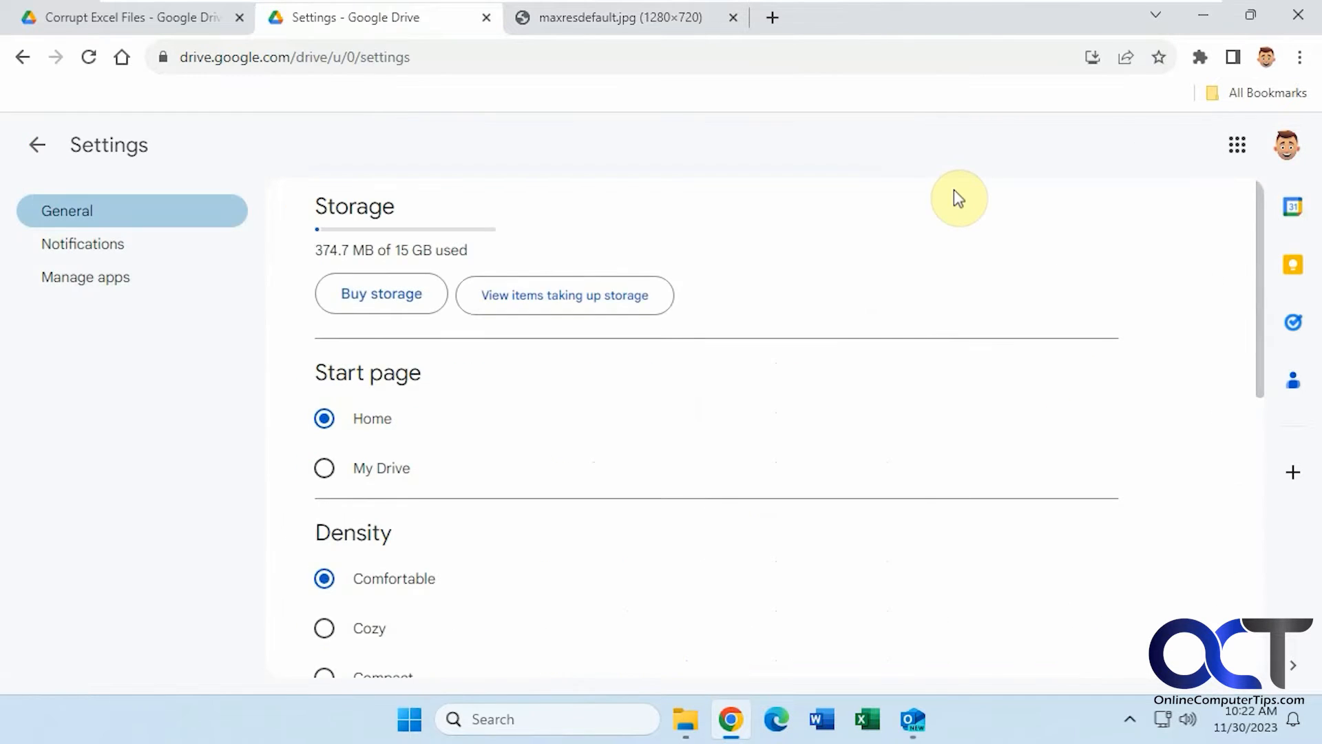
pyautogui.moveTo(369, 375)
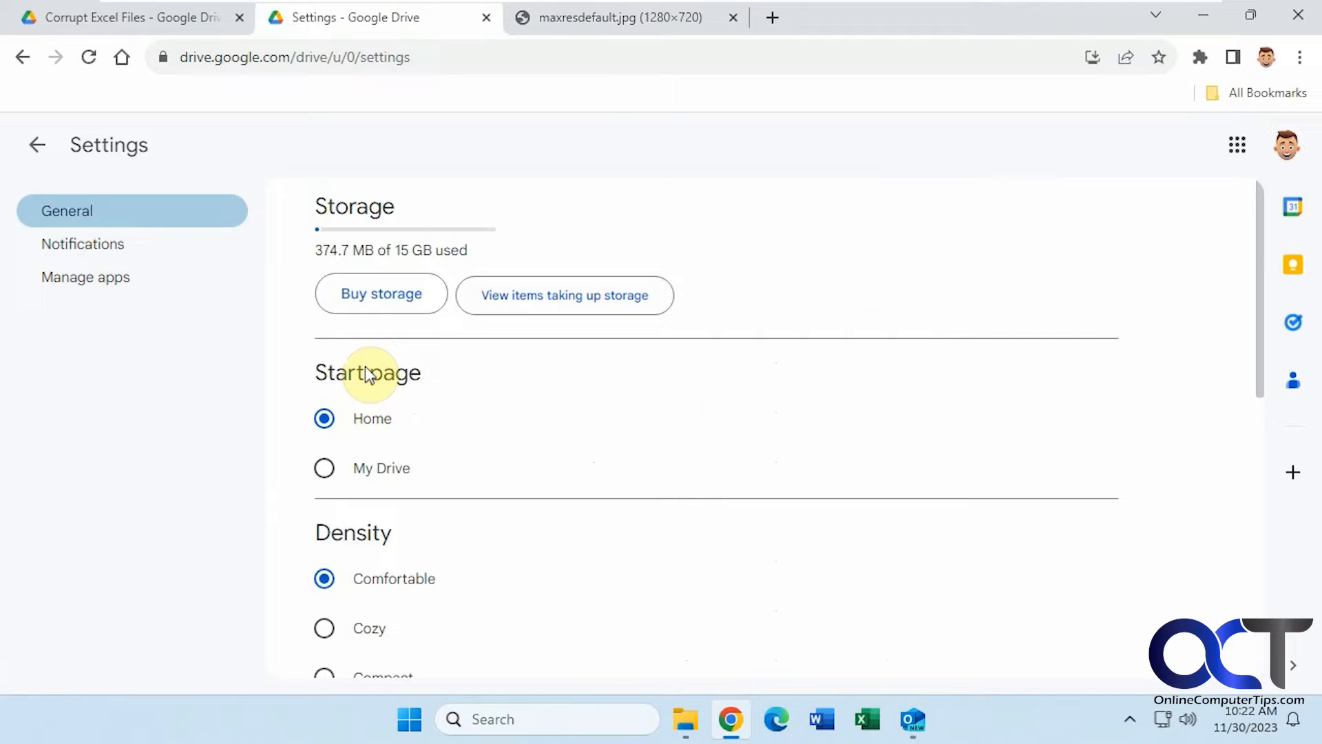
pyautogui.click(323, 468)
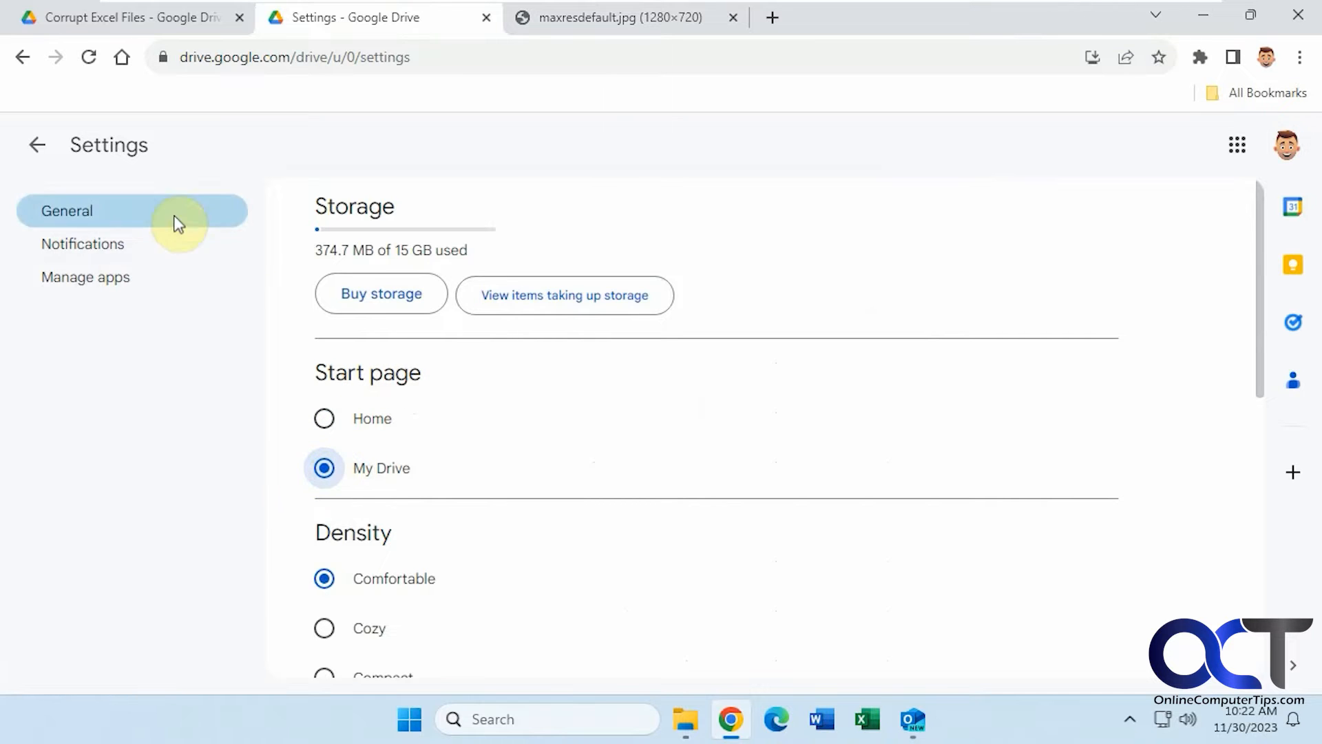
pyautogui.click(37, 144)
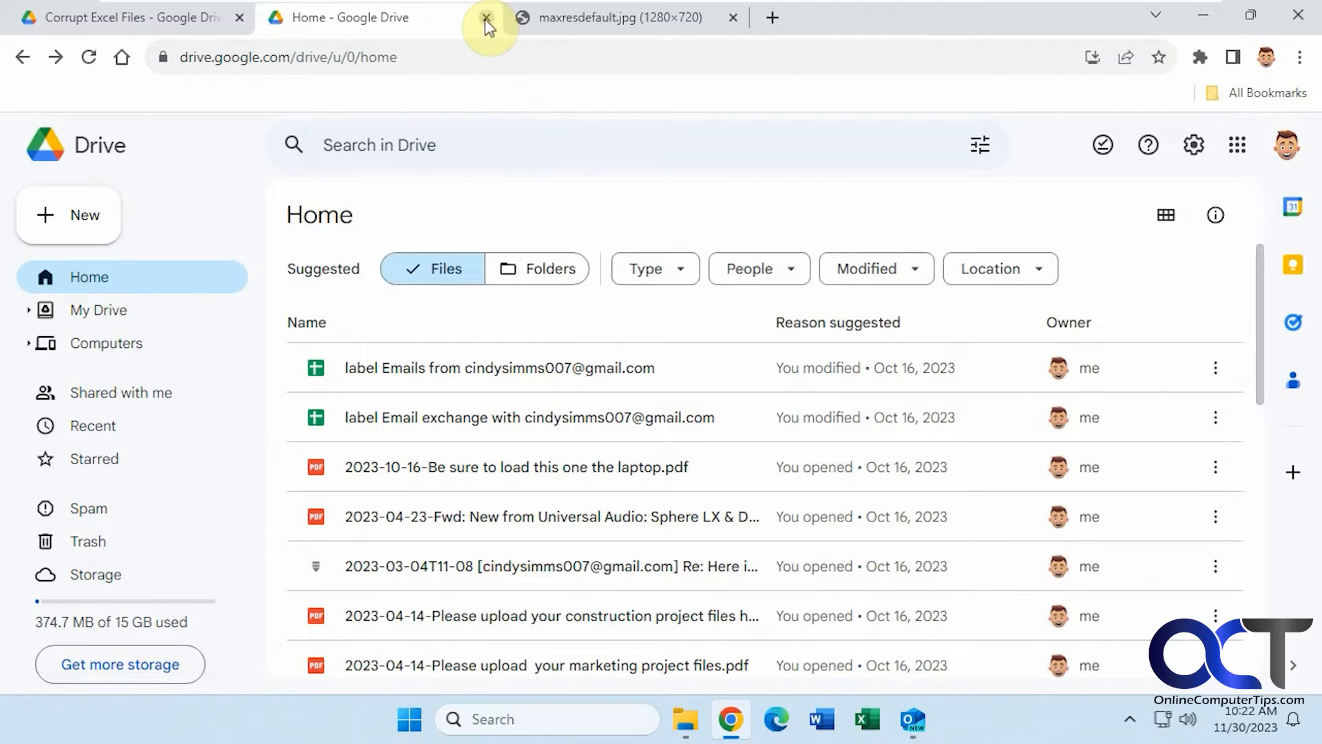
# Step: Reopen Drive from the Google apps grid, confirming it lands on My Drive rather than Home
pyautogui.click(485, 17)
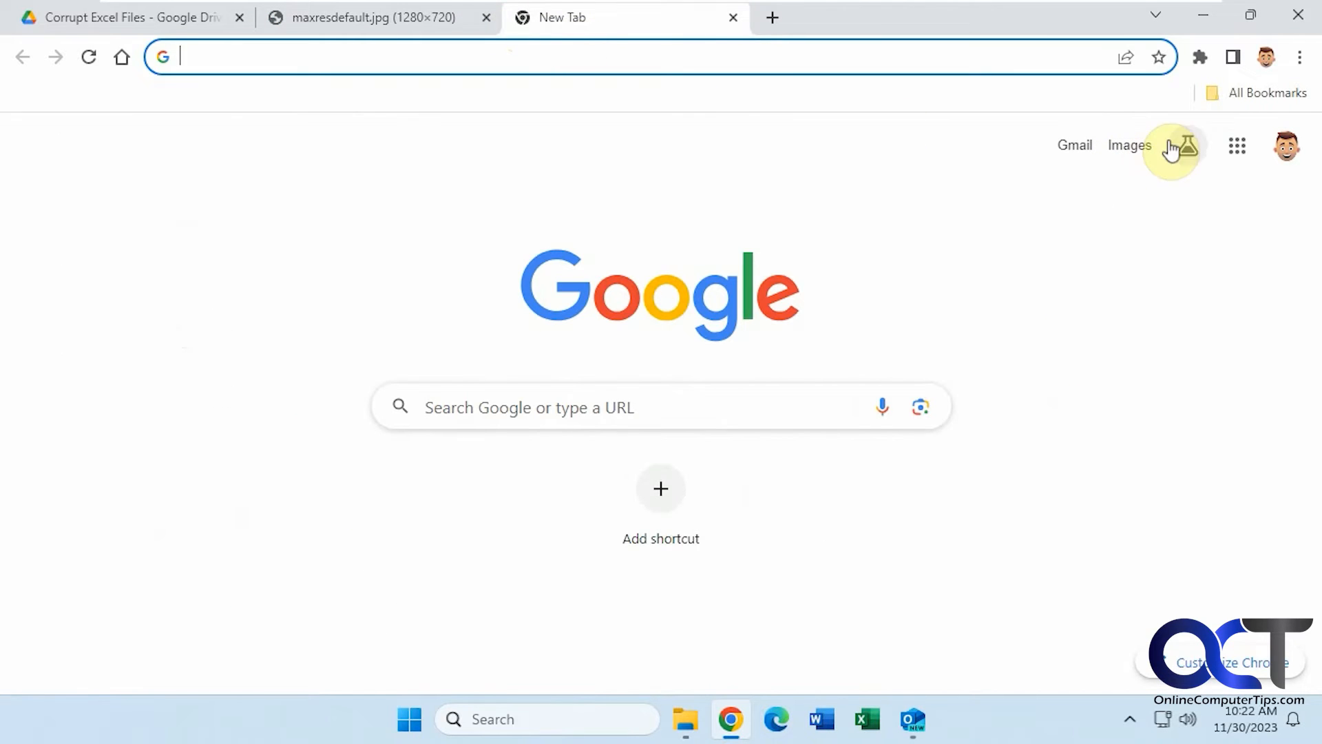
pyautogui.click(1237, 144)
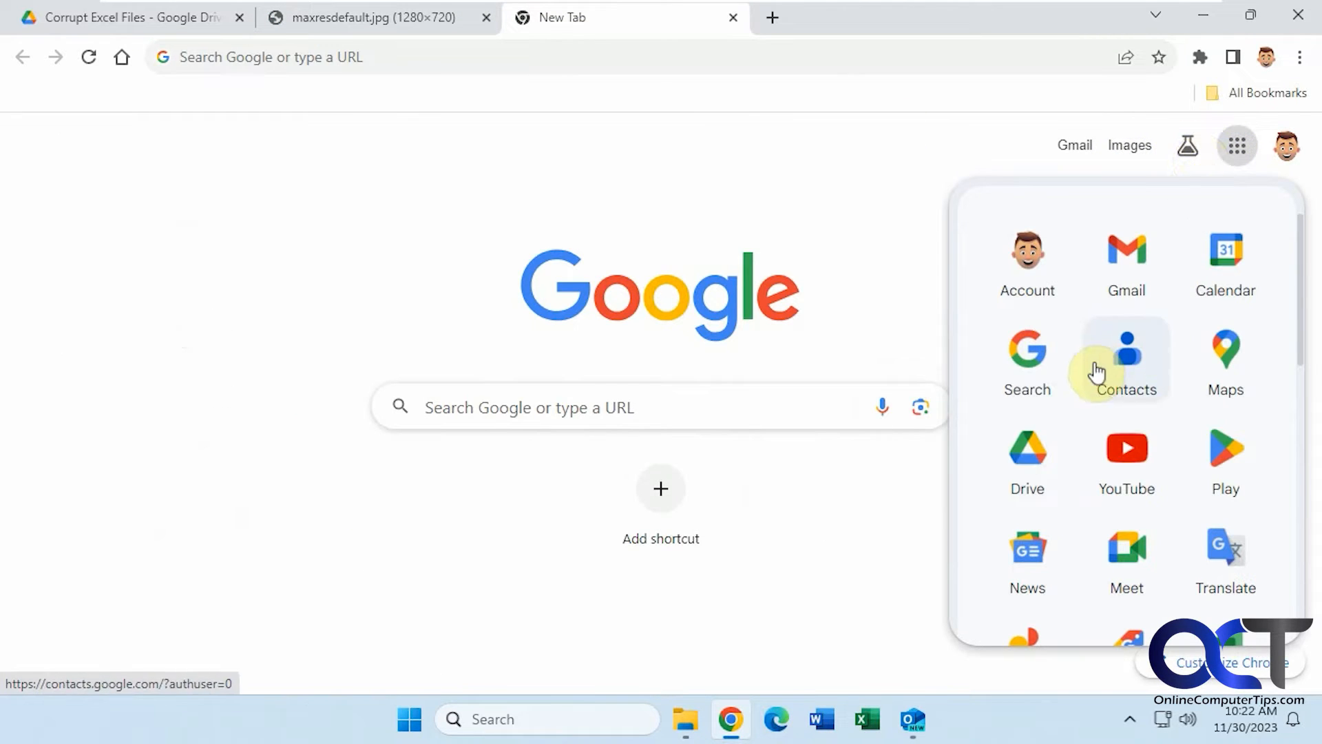
pyautogui.click(1026, 446)
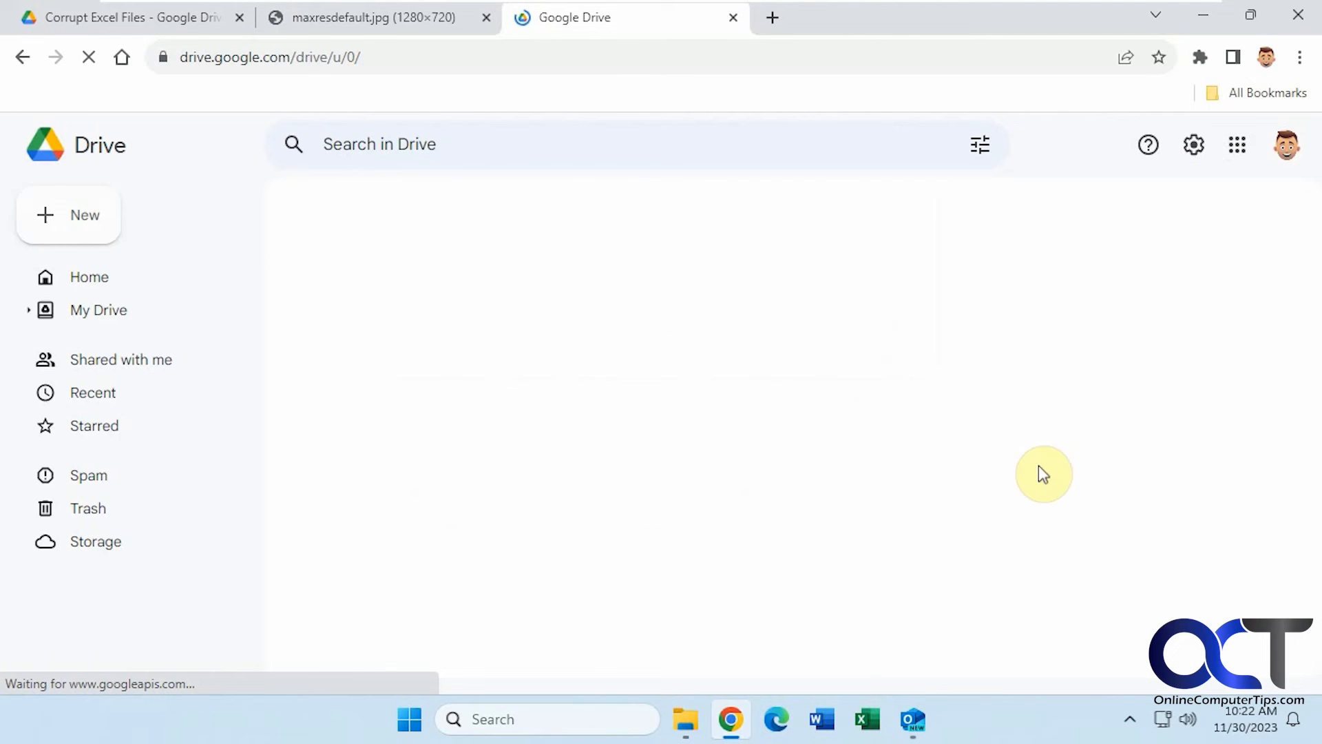
pyautogui.click(98, 310)
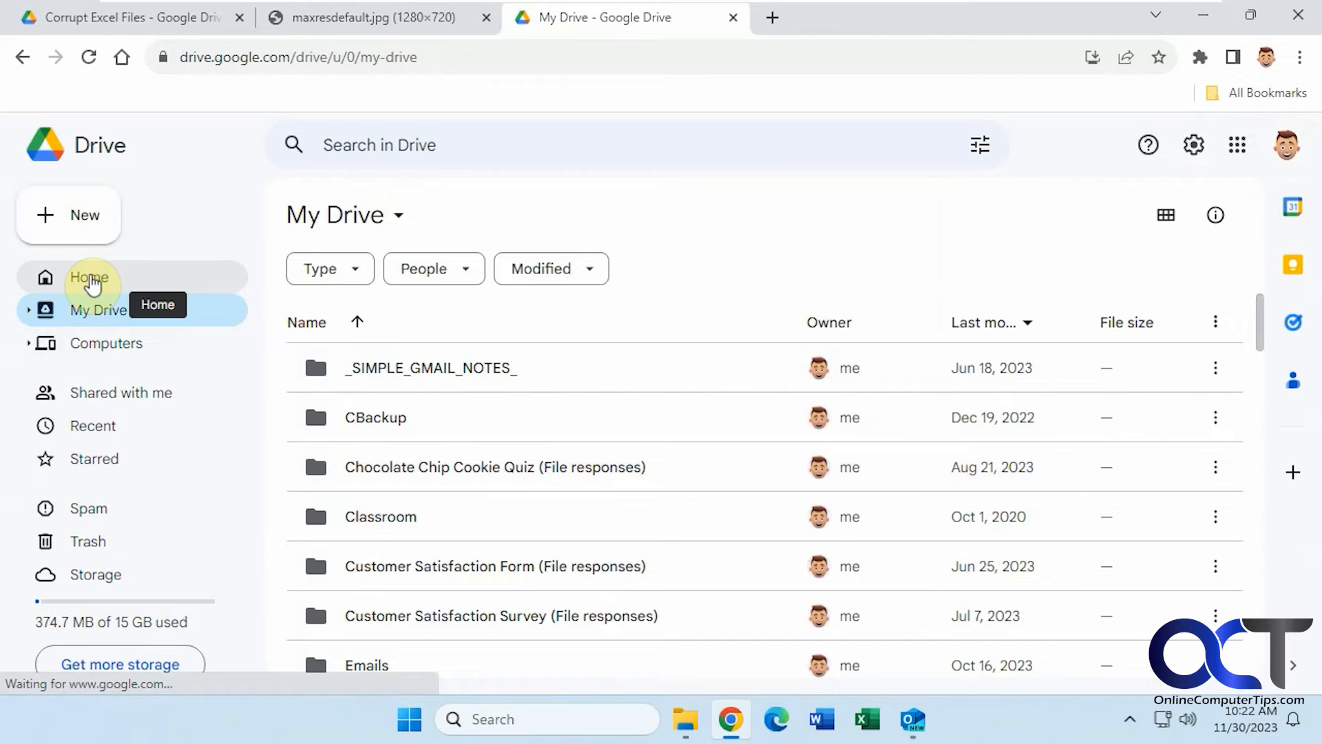
pyautogui.click(88, 276)
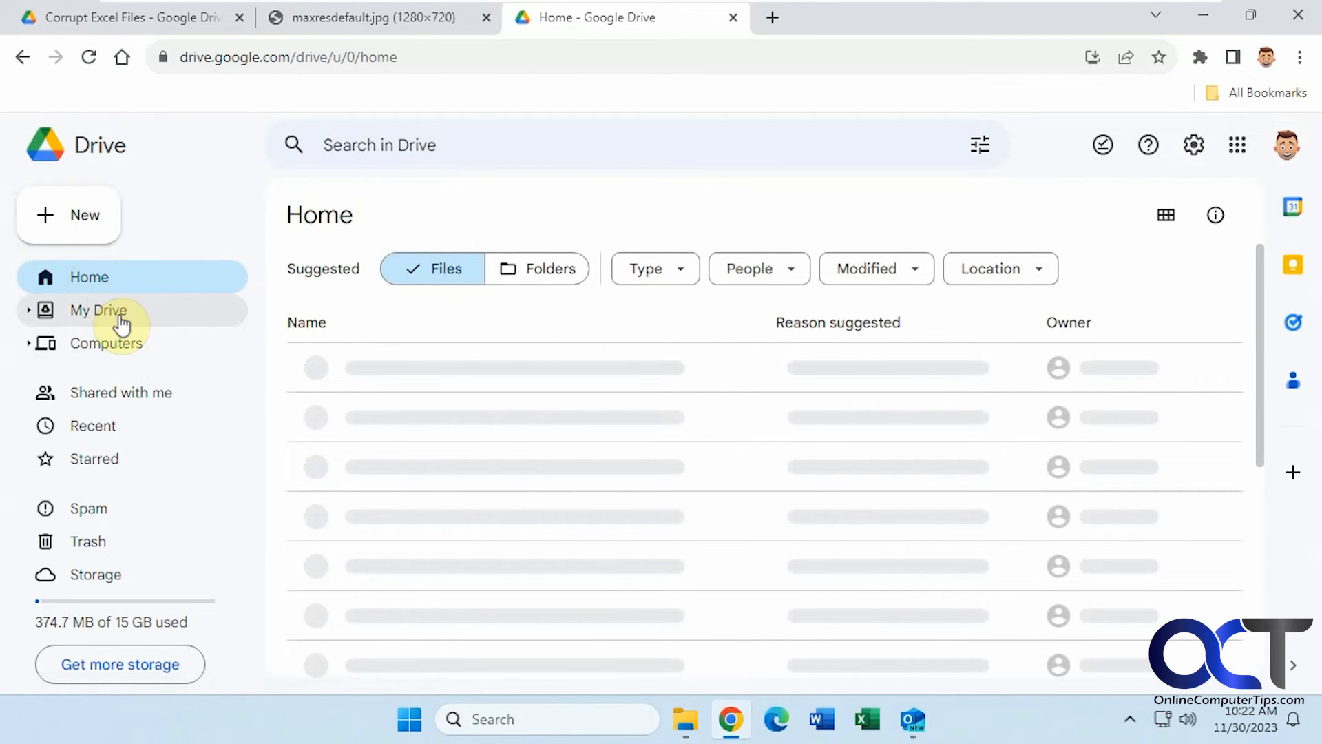
pyautogui.click(98, 310)
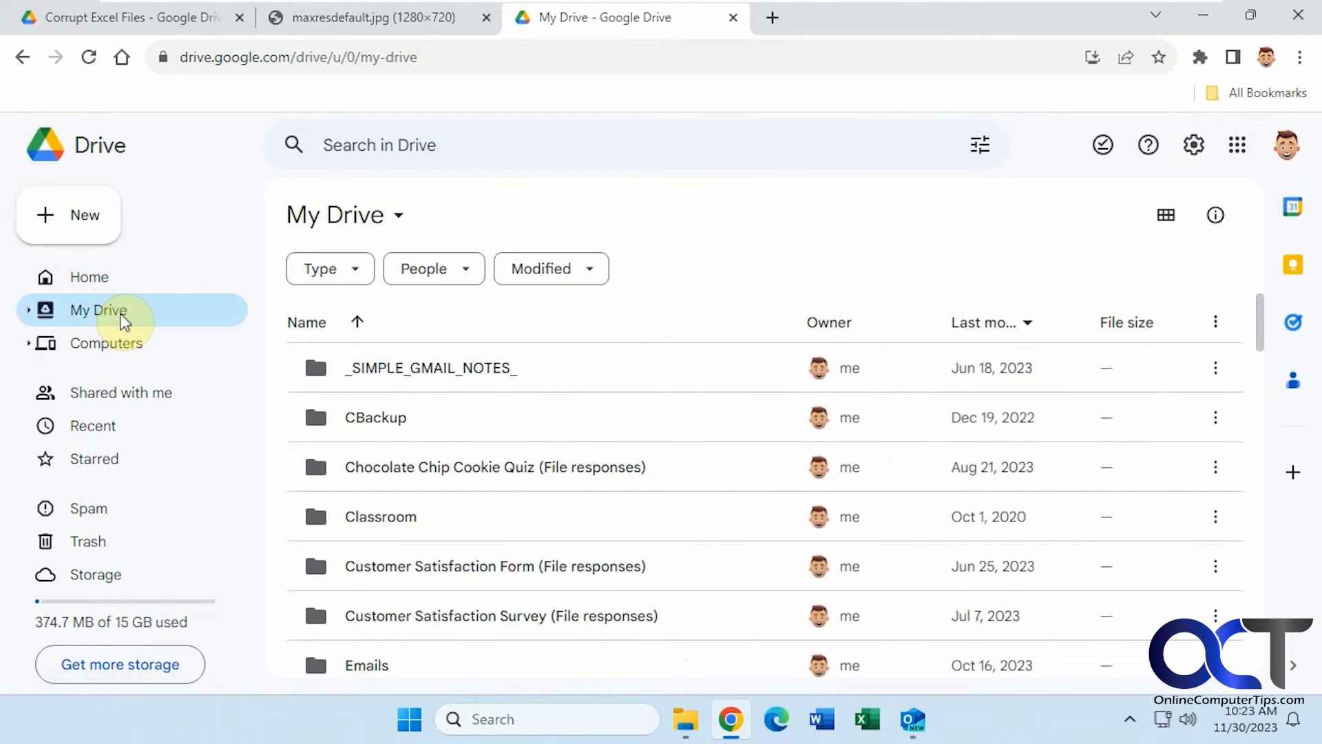
pyautogui.moveTo(453, 418)
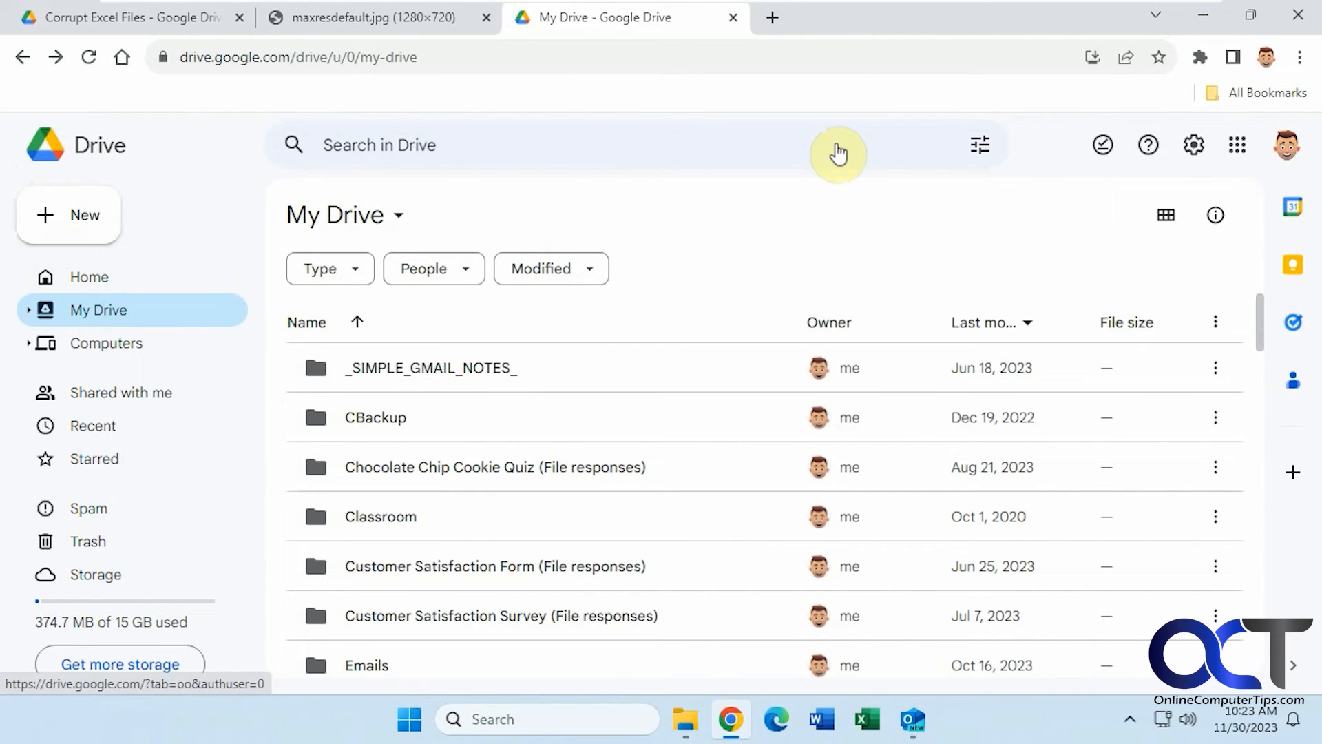
# Step: Reopen Drive settings showing Start page still set to My Drive
pyautogui.click(1193, 145)
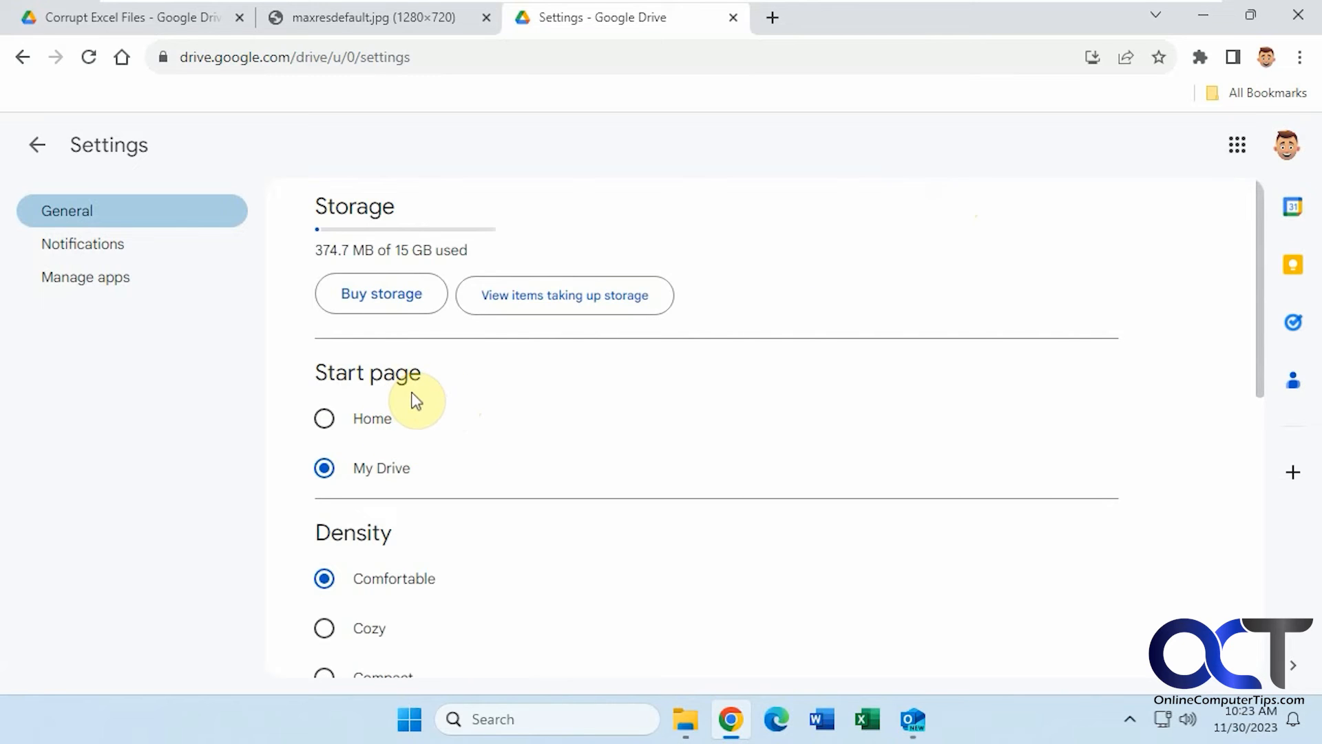
pyautogui.moveTo(602, 452)
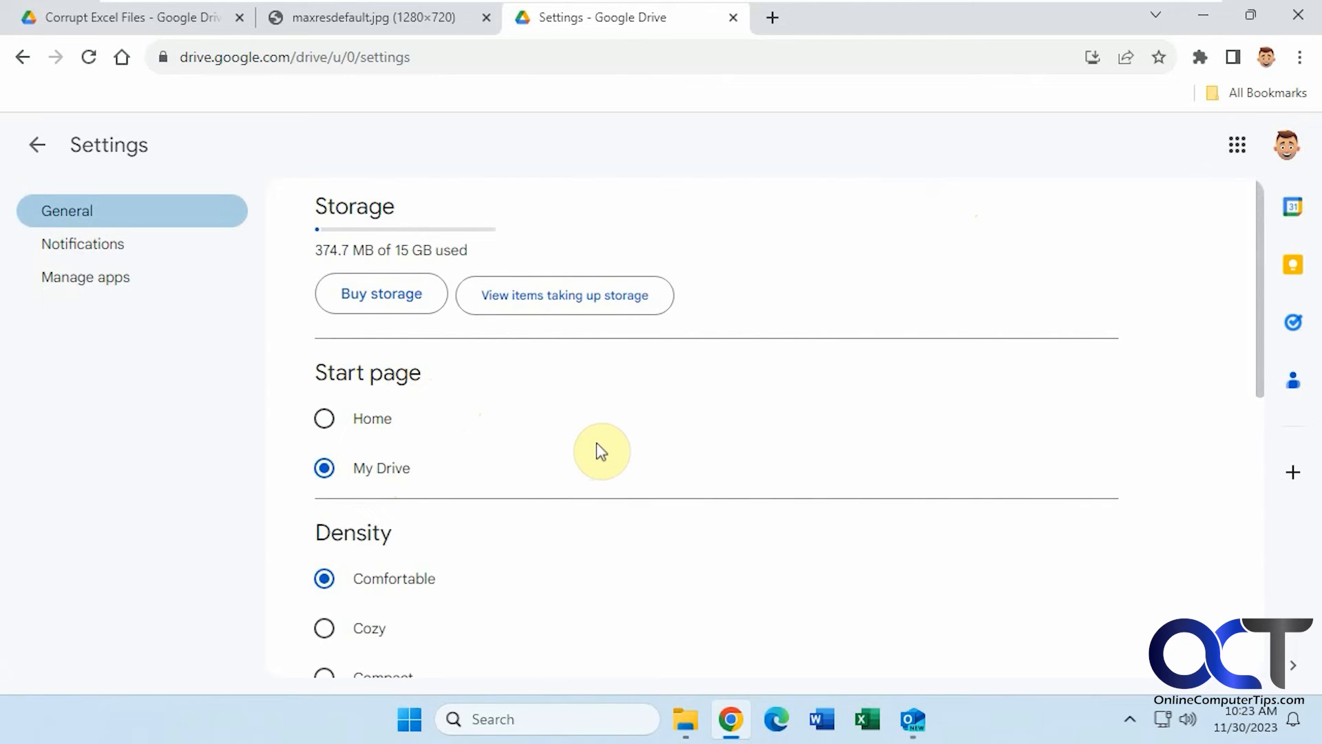